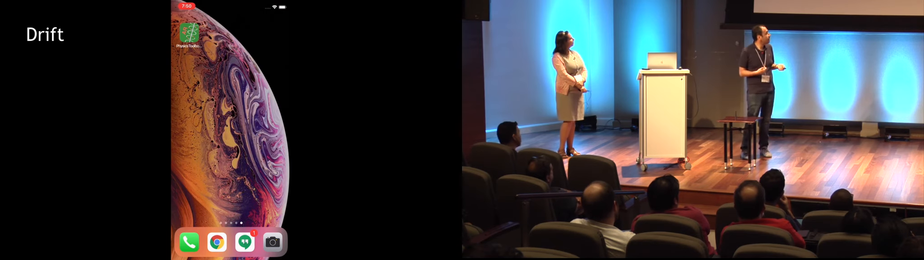
click(188, 34)
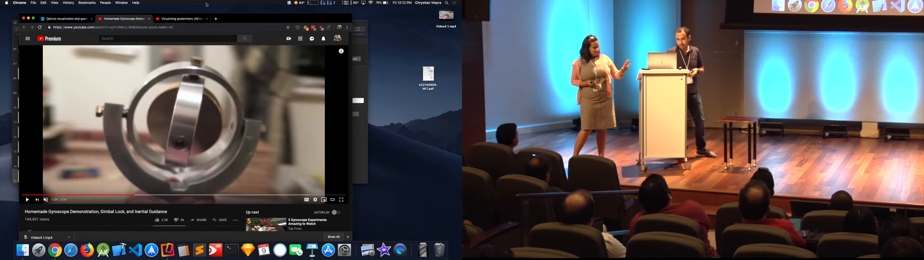
click(177, 18)
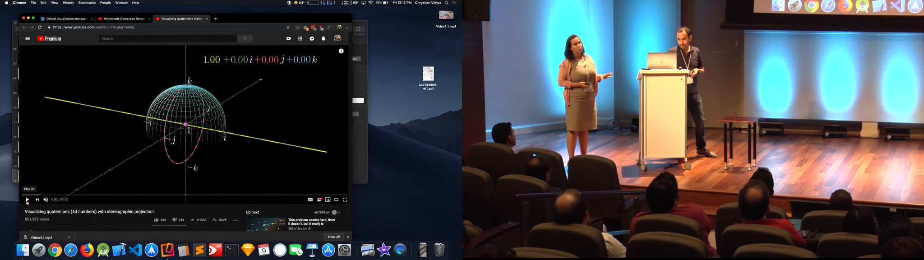
click(27, 200)
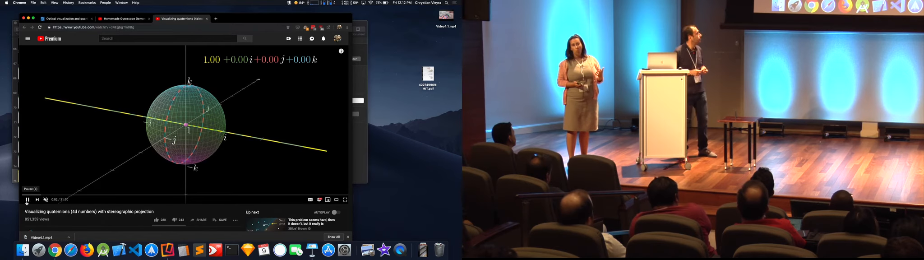